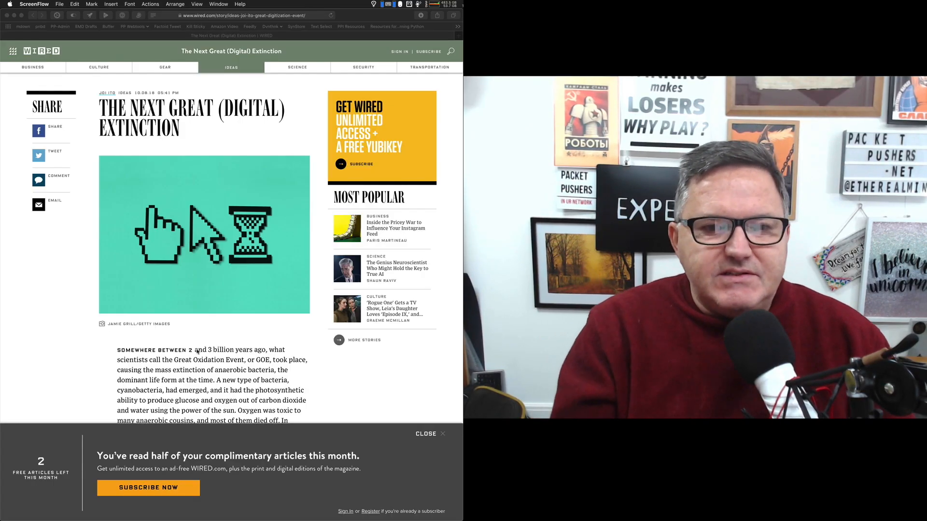
Step: Switch the Wired Digital Extinction article into dark Reader View and scroll through its text
left_click(195, 101)
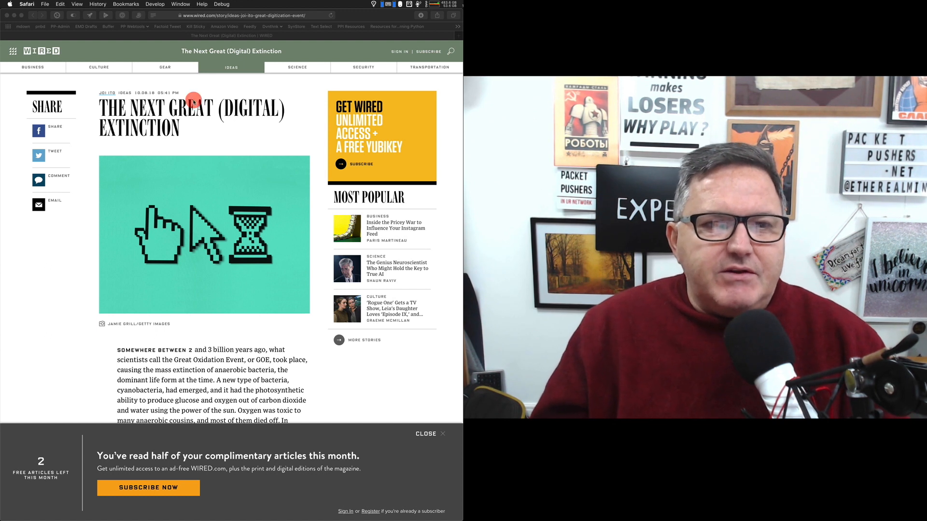
mouse_move(321, 118)
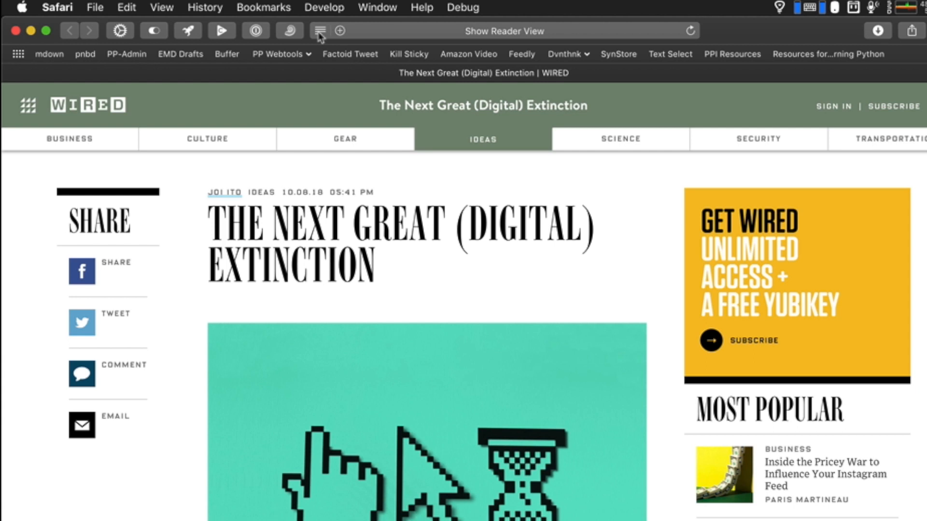
left_click(320, 31)
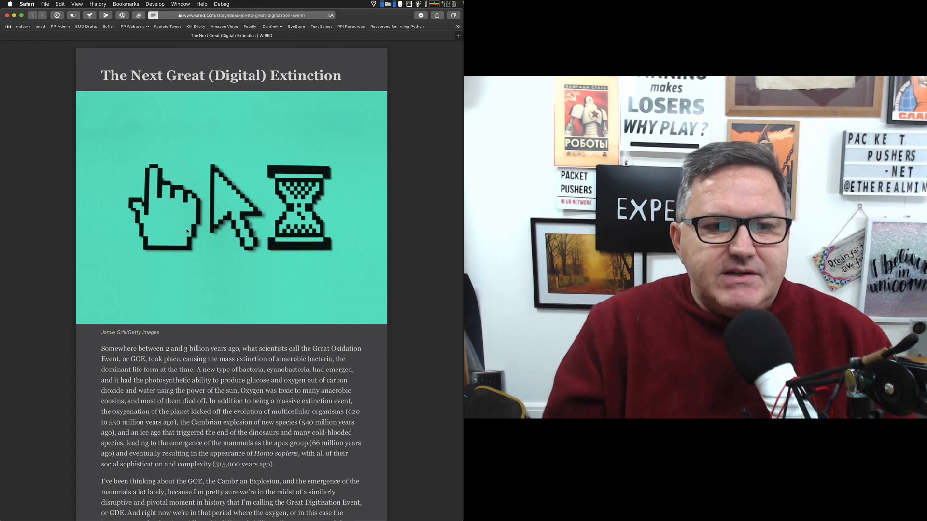
scroll("down", 3)
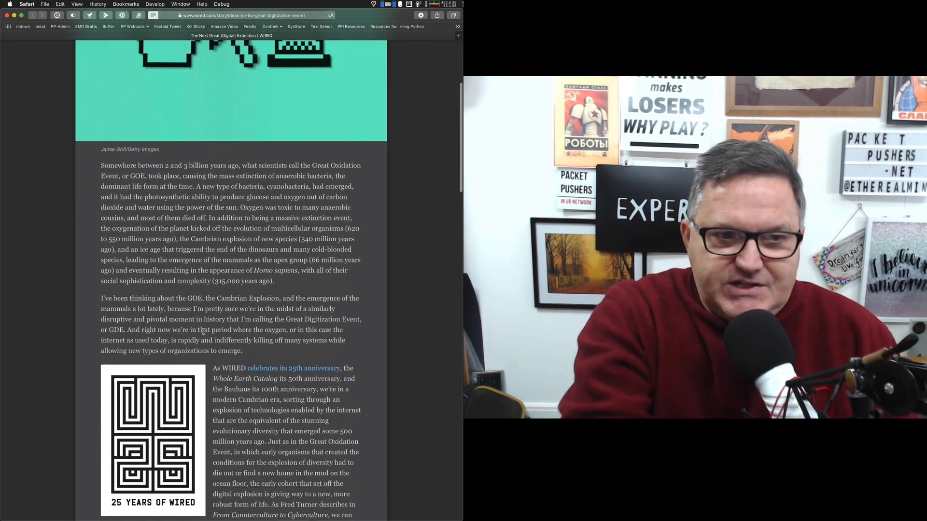
scroll("down", 3)
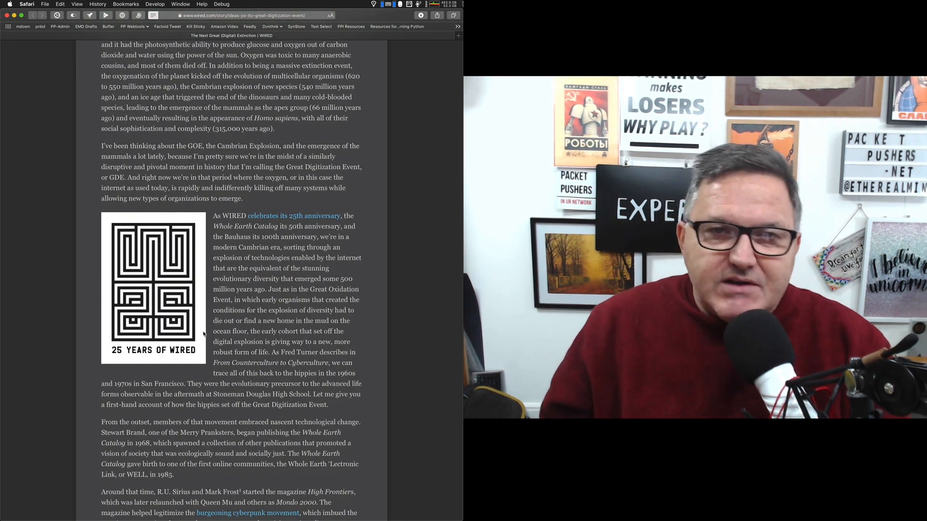
scroll("down", 3)
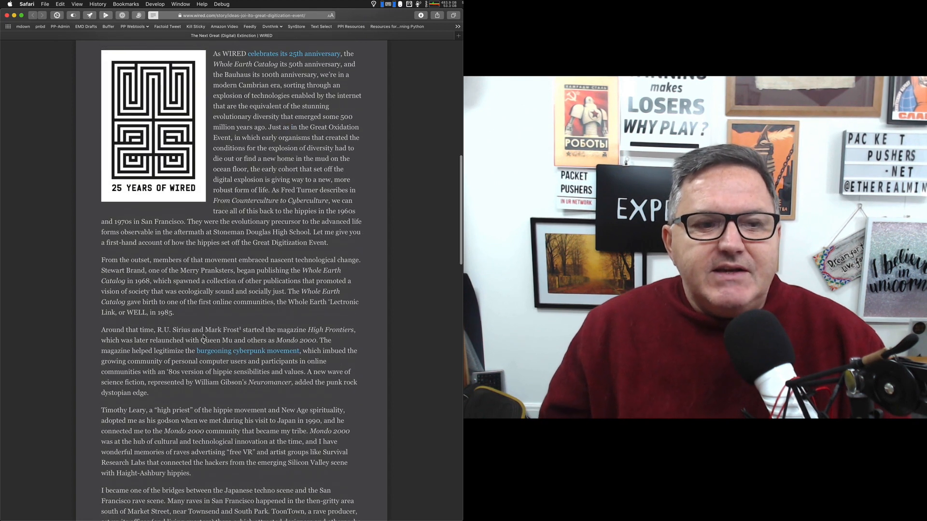
scroll("down", 3)
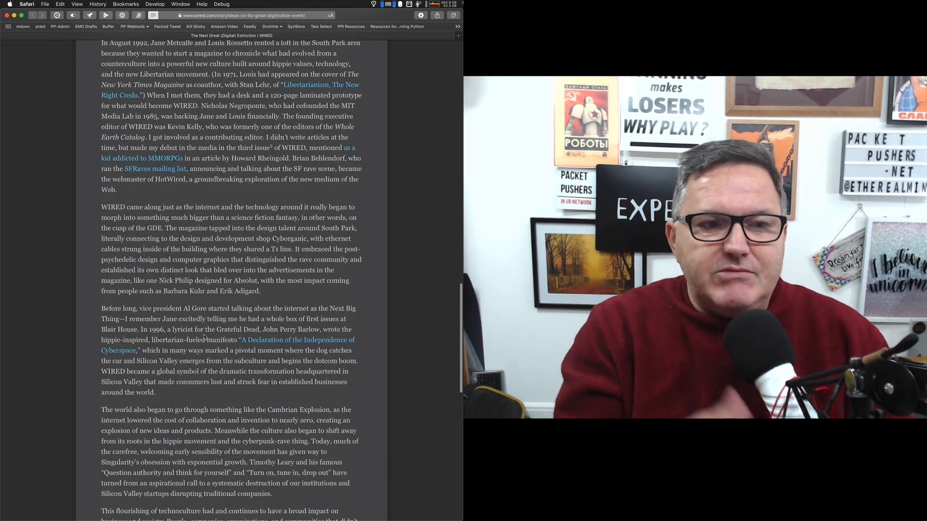
scroll("down", 3)
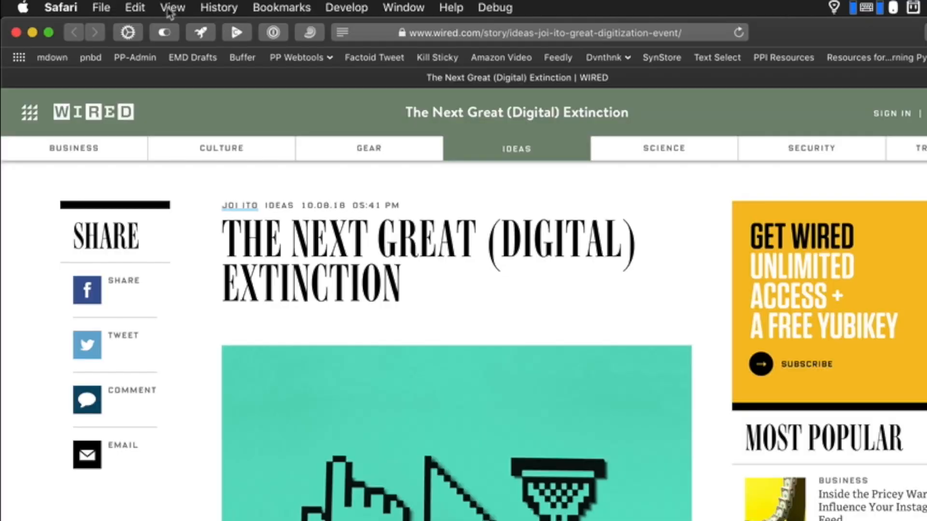
left_click(172, 7)
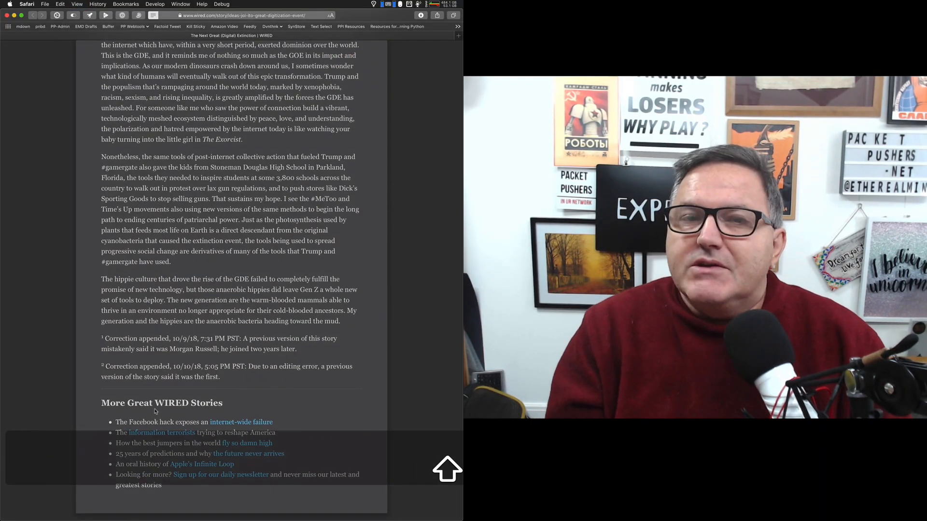
scroll("up", 3)
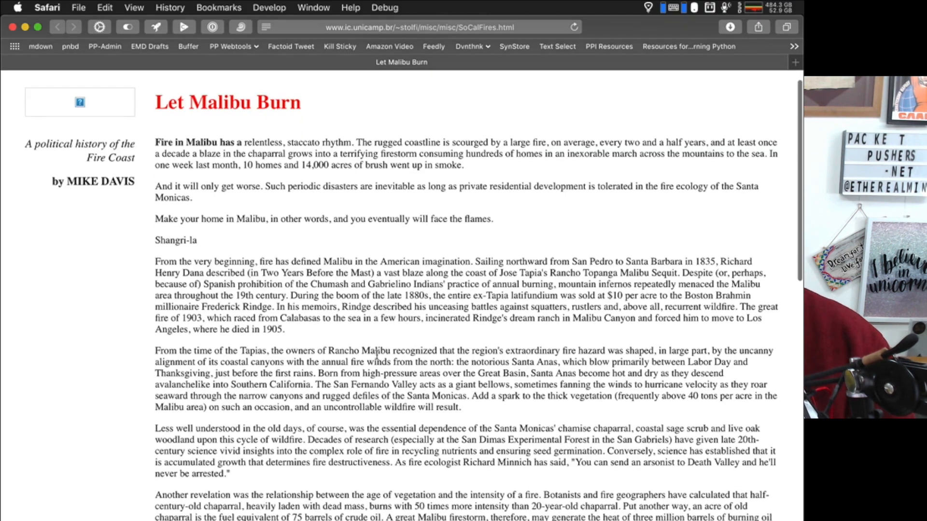
Step: Scroll down through the Let Malibu Burn text on ic.unicamp.br
scroll("down", 3)
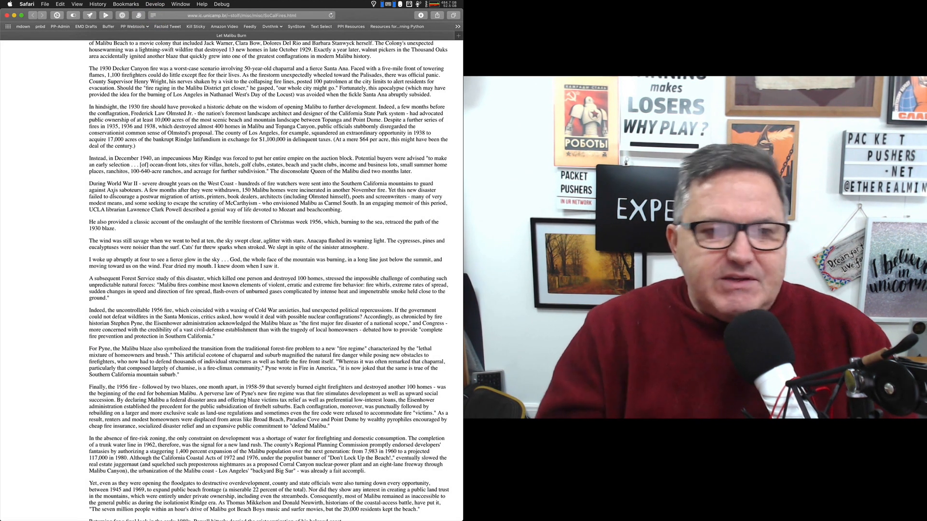
scroll("down", 3)
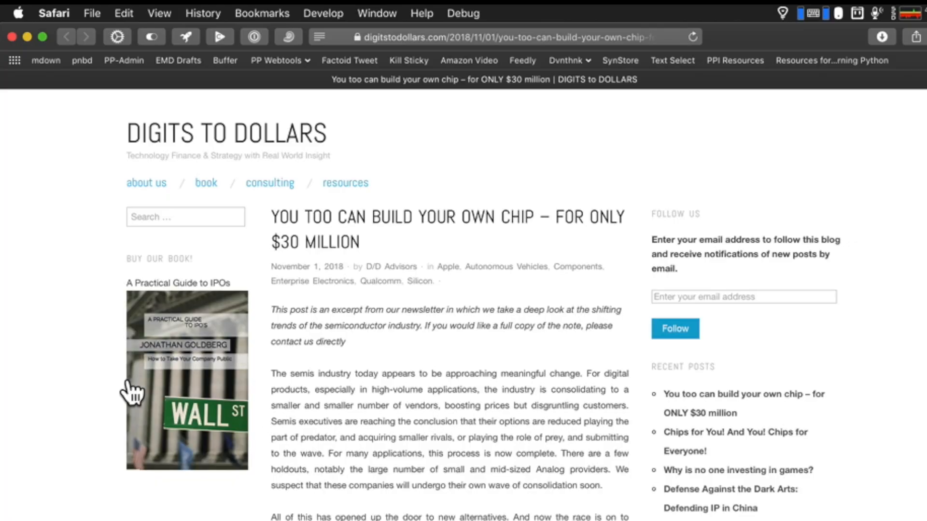
mouse_move(364, 354)
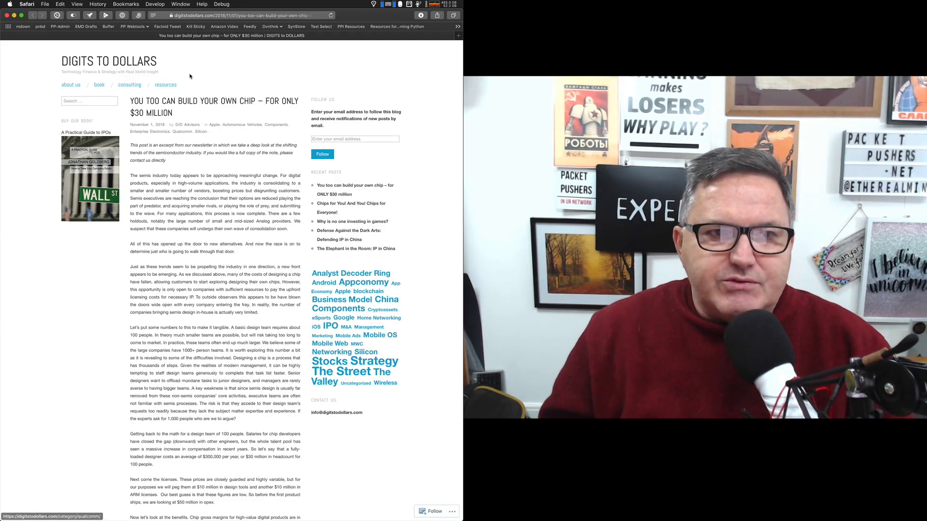
Step: Turn on dark Reader View for the chip article and scroll into it
left_click(152, 16)
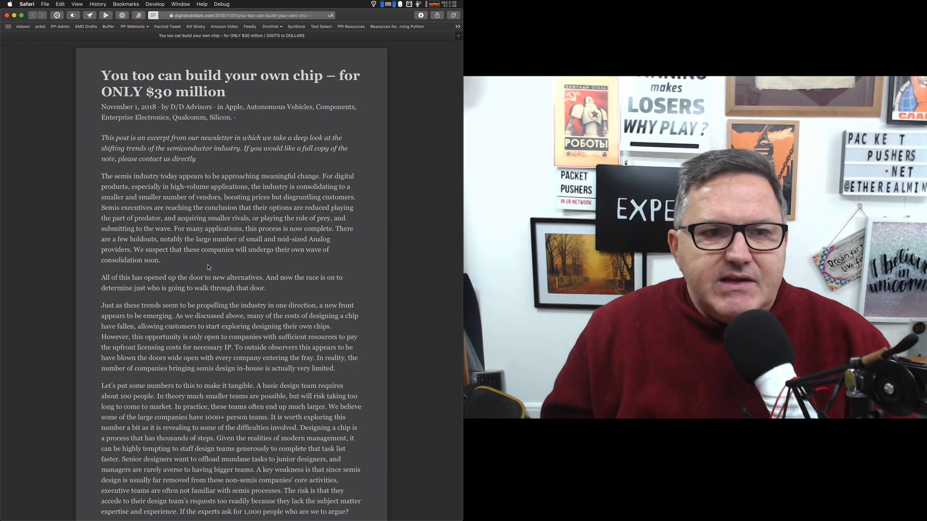
scroll("down", 3)
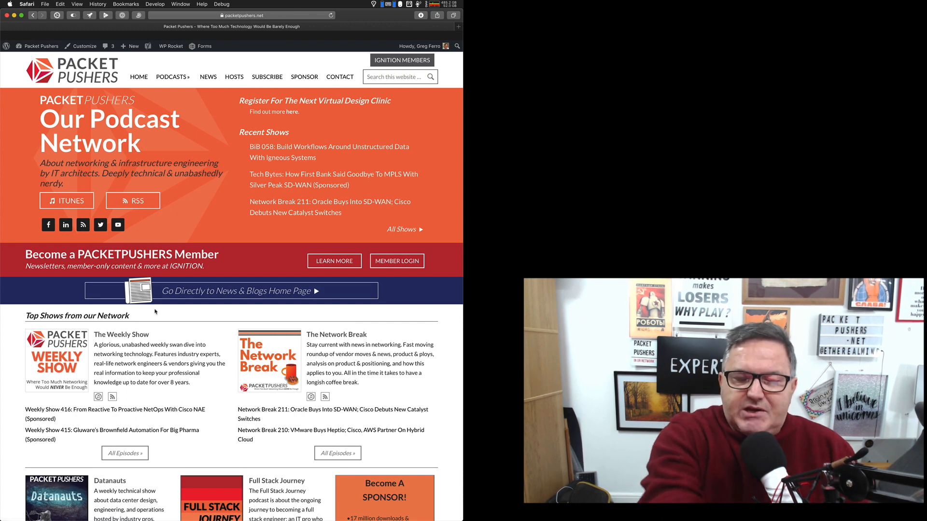
Step: Scroll the Packet Pushers homepage and follow the 'Go Directly to News & Blogs Home Page' banner
scroll("down", 3)
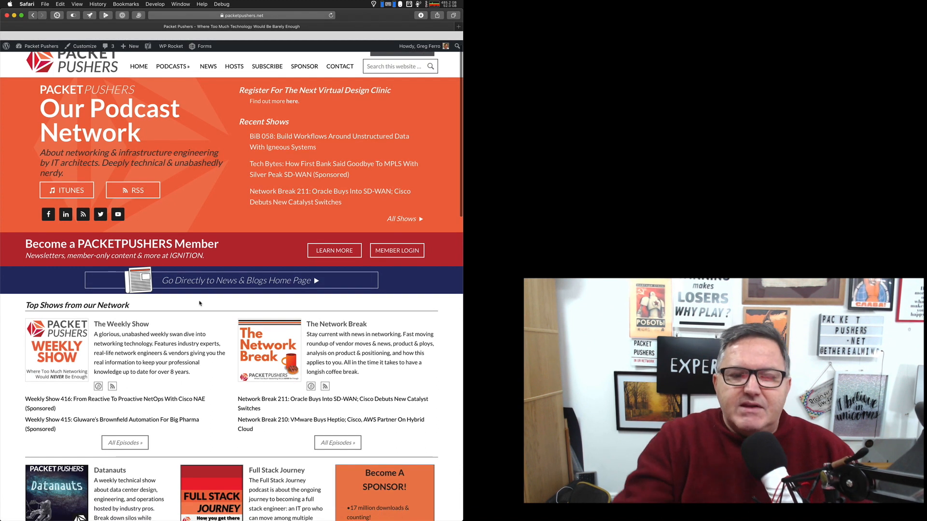
scroll("down", 3)
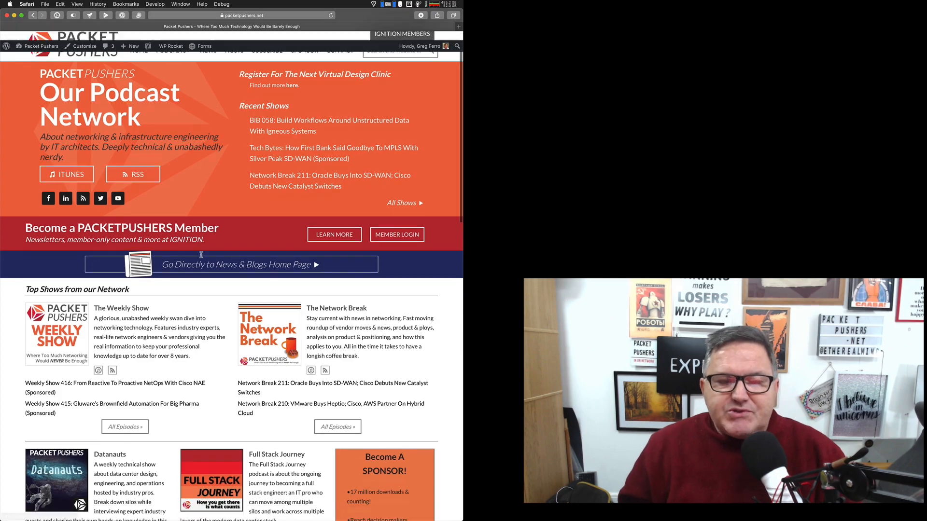
scroll("down", 3)
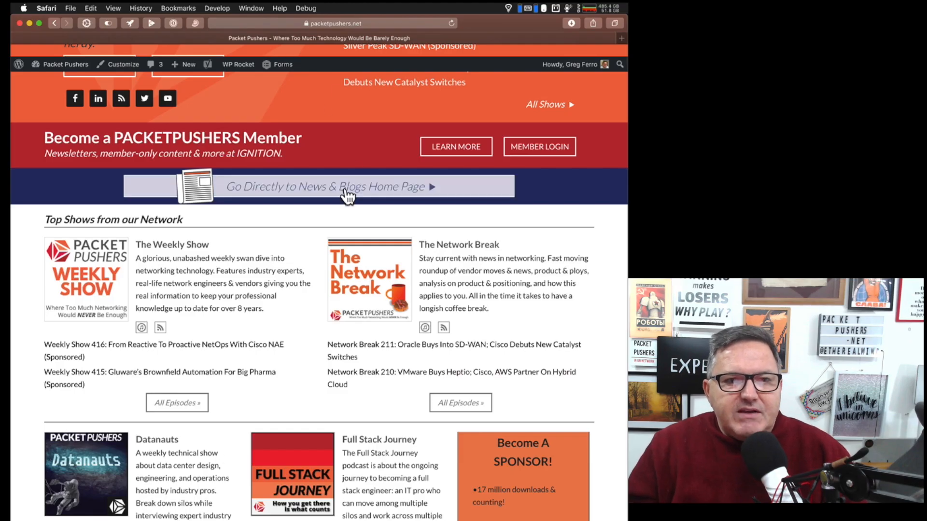
left_click(324, 186)
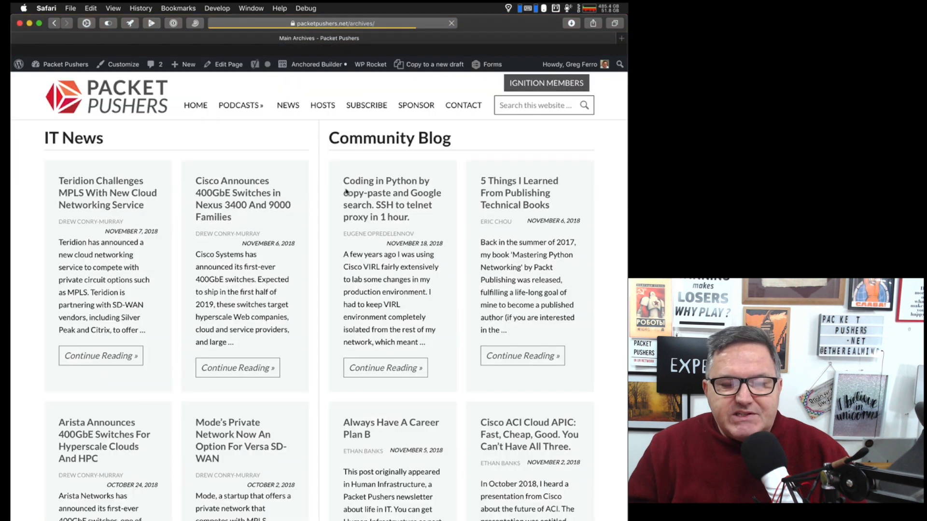
Step: Open the Cisco Announces 400GbE Switches article from the listing and look over it
left_click(243, 192)
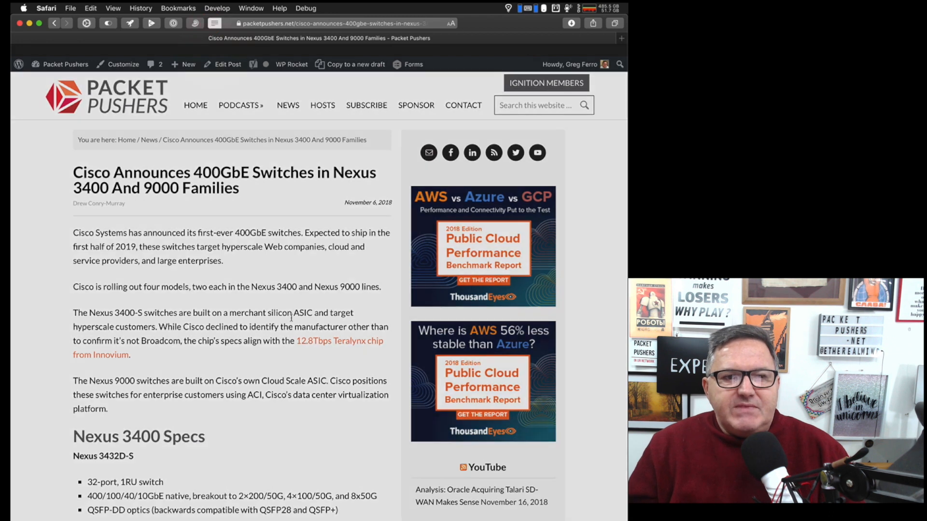
scroll("down", 3)
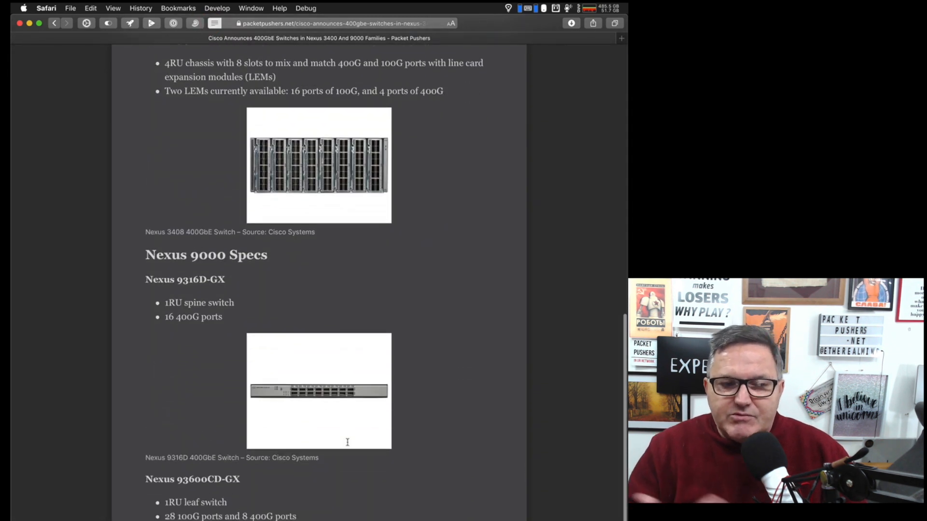
scroll("up", 3)
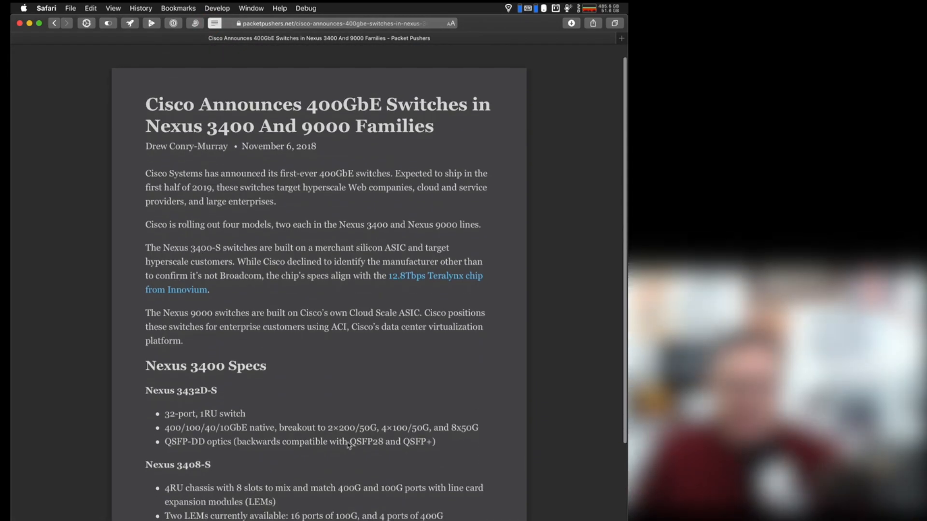